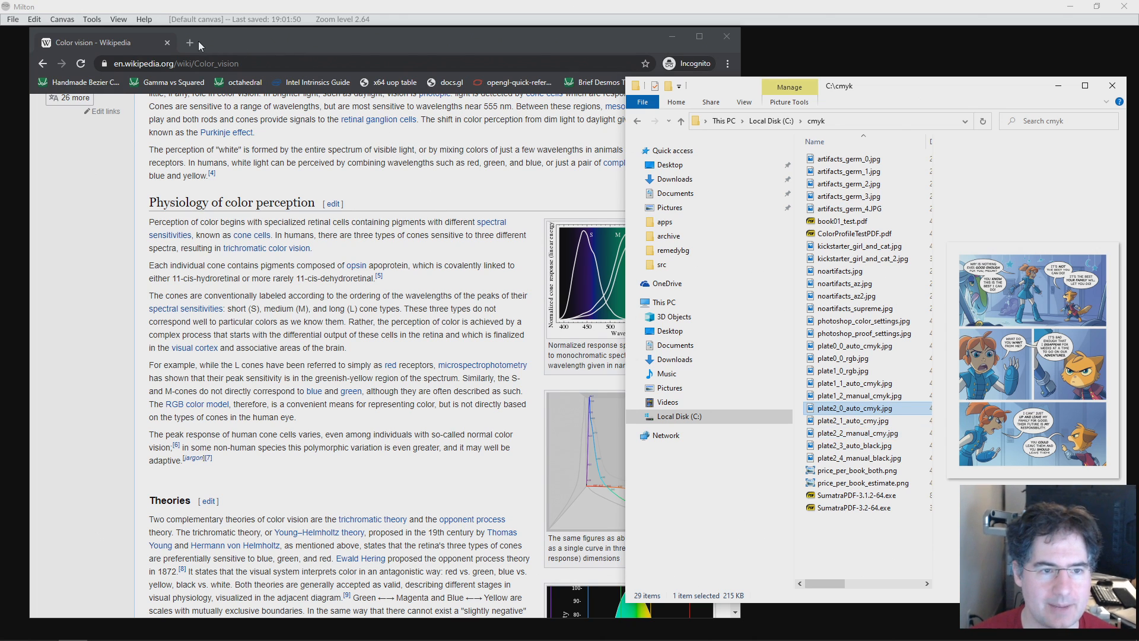
# Open mollyrocket.com in a new tab to reach the Meow the Infinite Kickstarter updates.
pyautogui.click(189, 44)
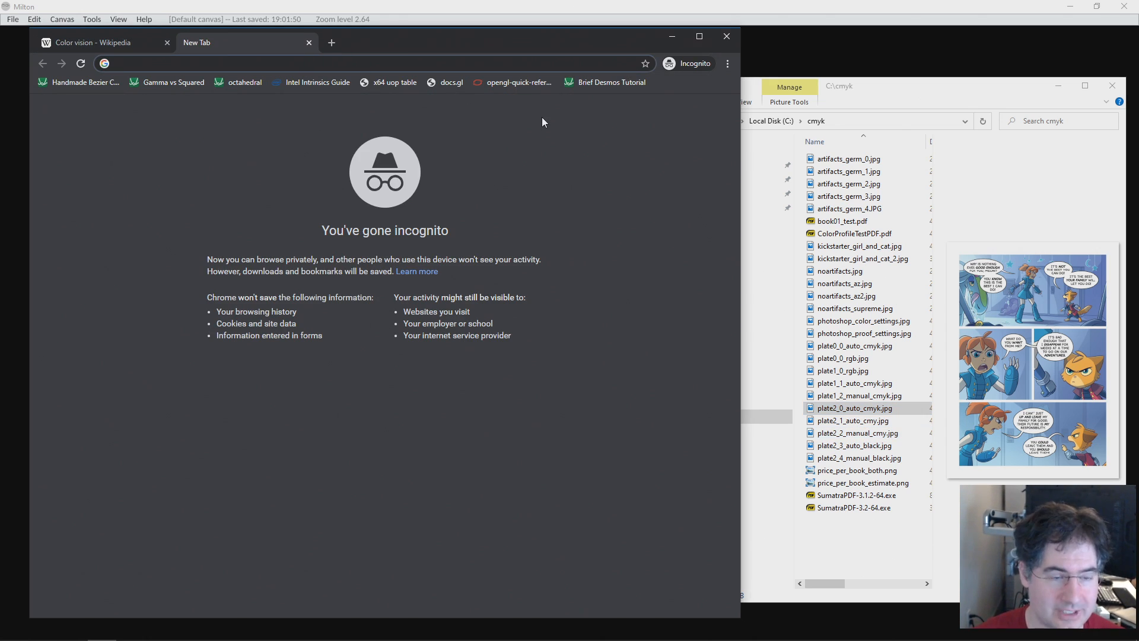
pyautogui.write('mollyrocket.com')
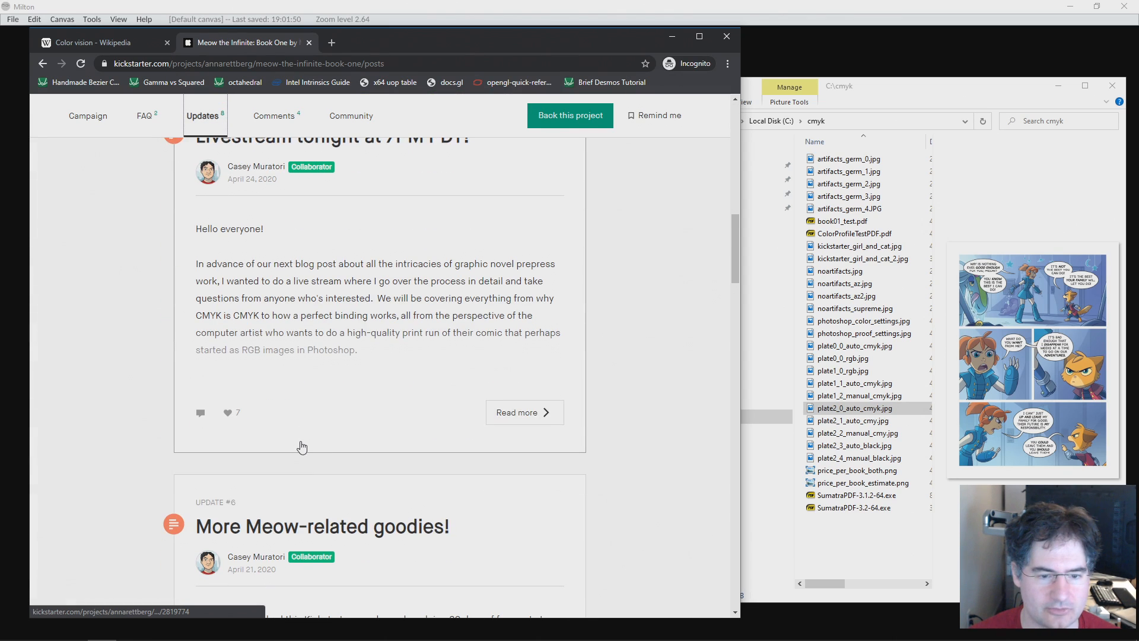
# Open the 'We've hit our Spot UV stretch goal!' update and pause its cover video at 0:09 on the Oink cover.
pyautogui.scroll(-3)
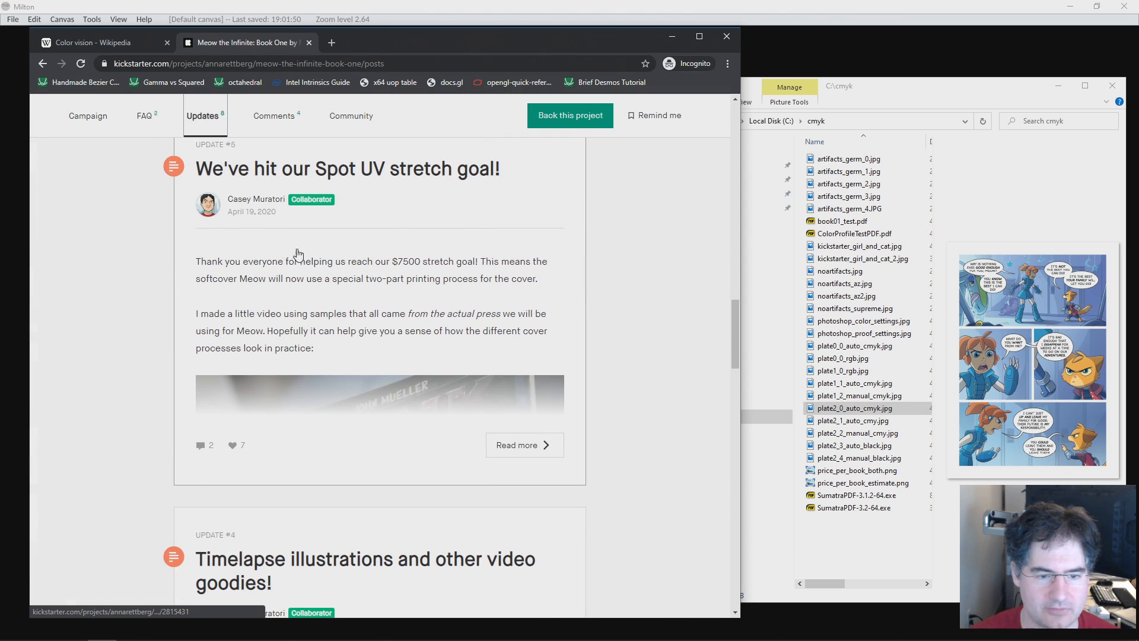
pyautogui.click(518, 445)
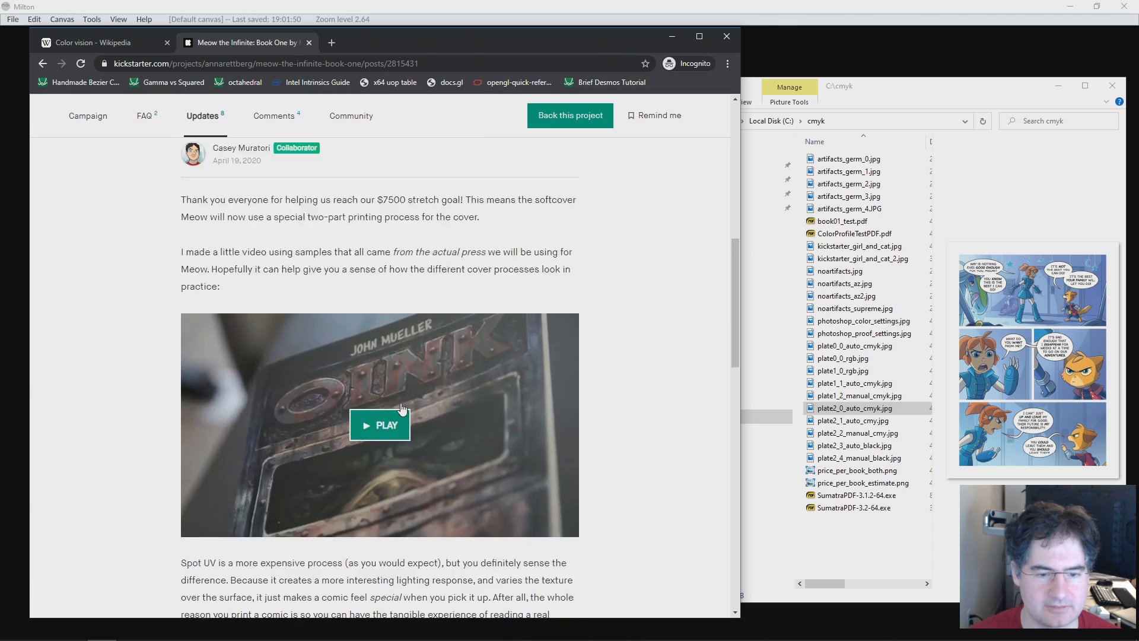
pyautogui.scroll(-3)
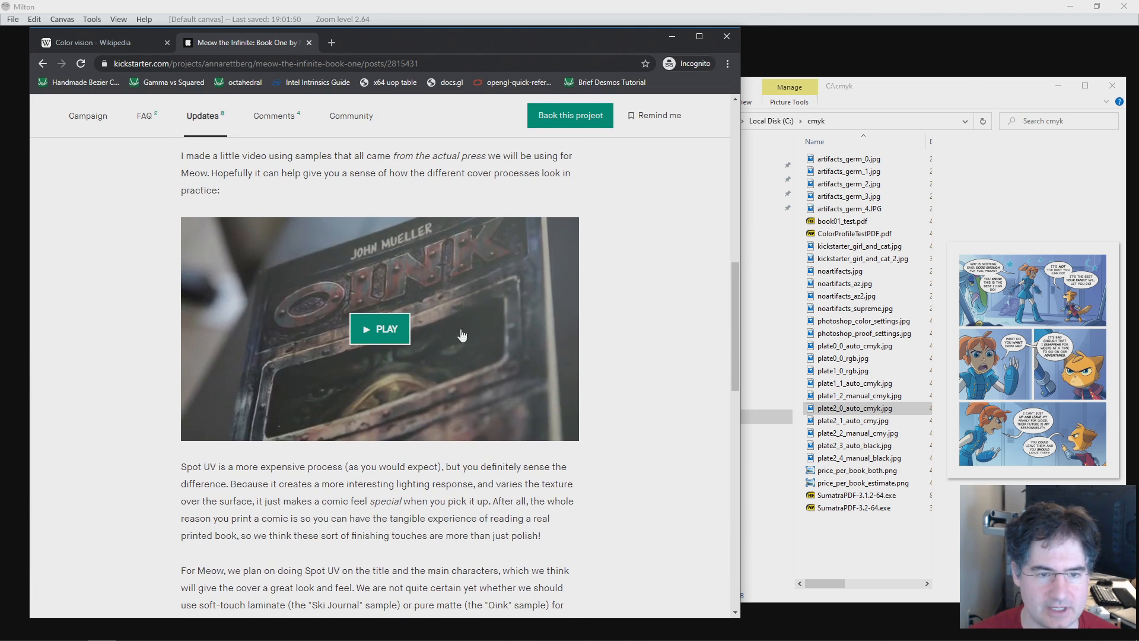
pyautogui.click(380, 328)
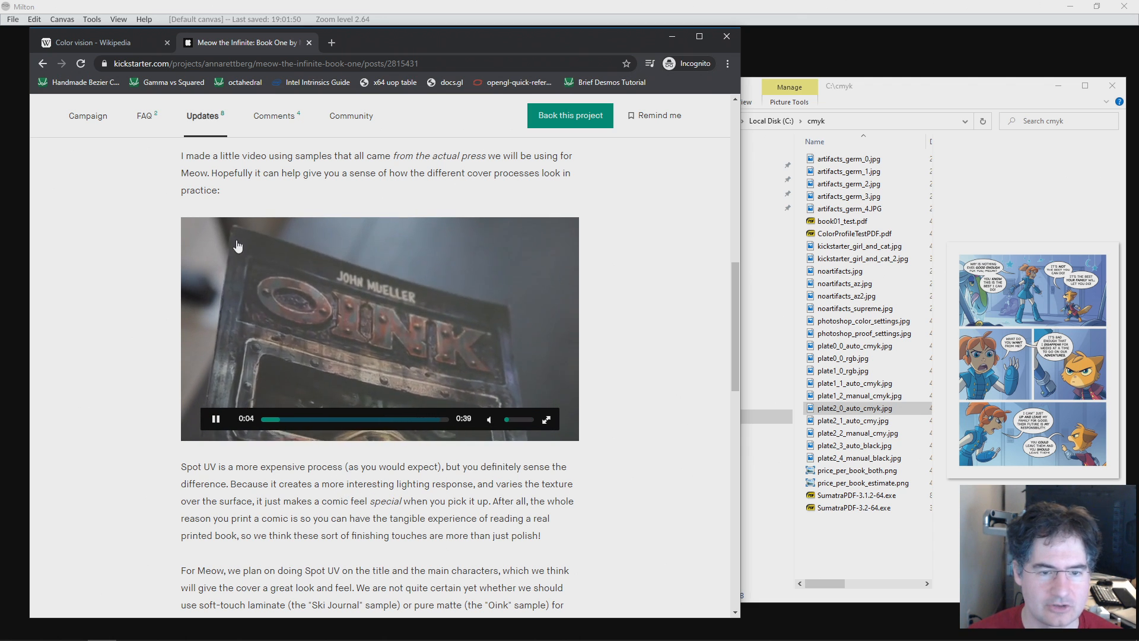
pyautogui.moveTo(349, 298)
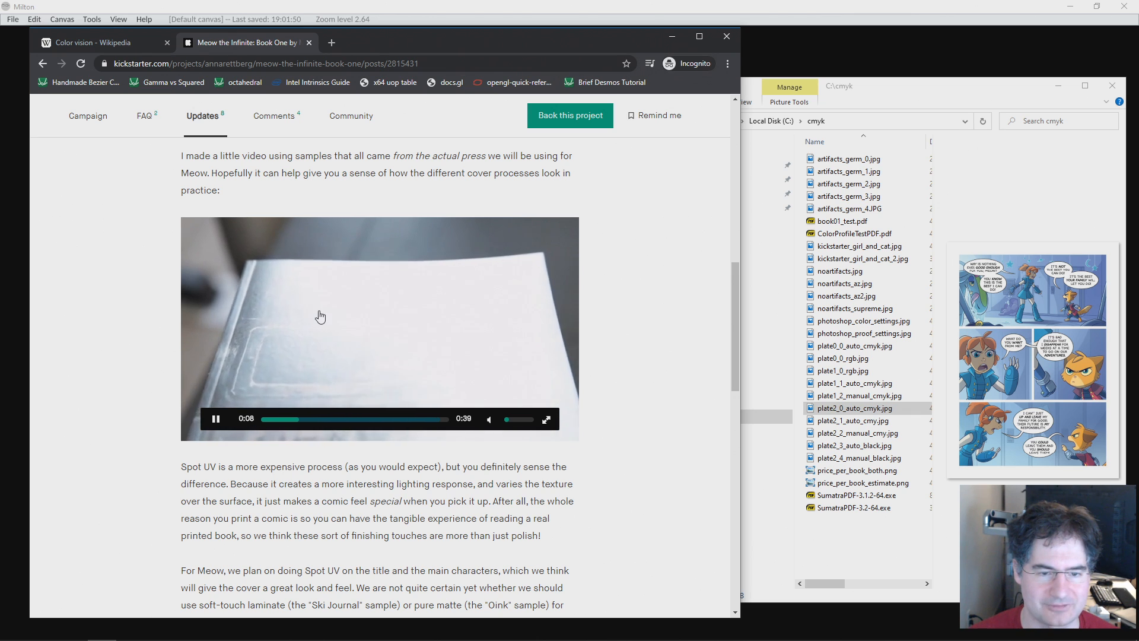
pyautogui.click(215, 419)
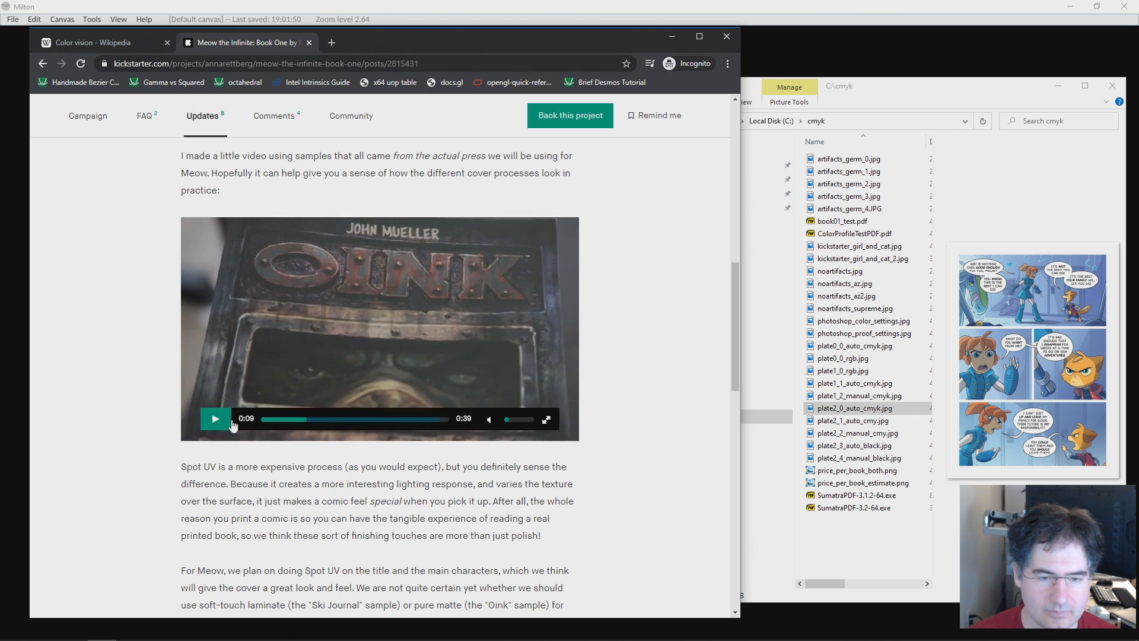
pyautogui.click(215, 419)
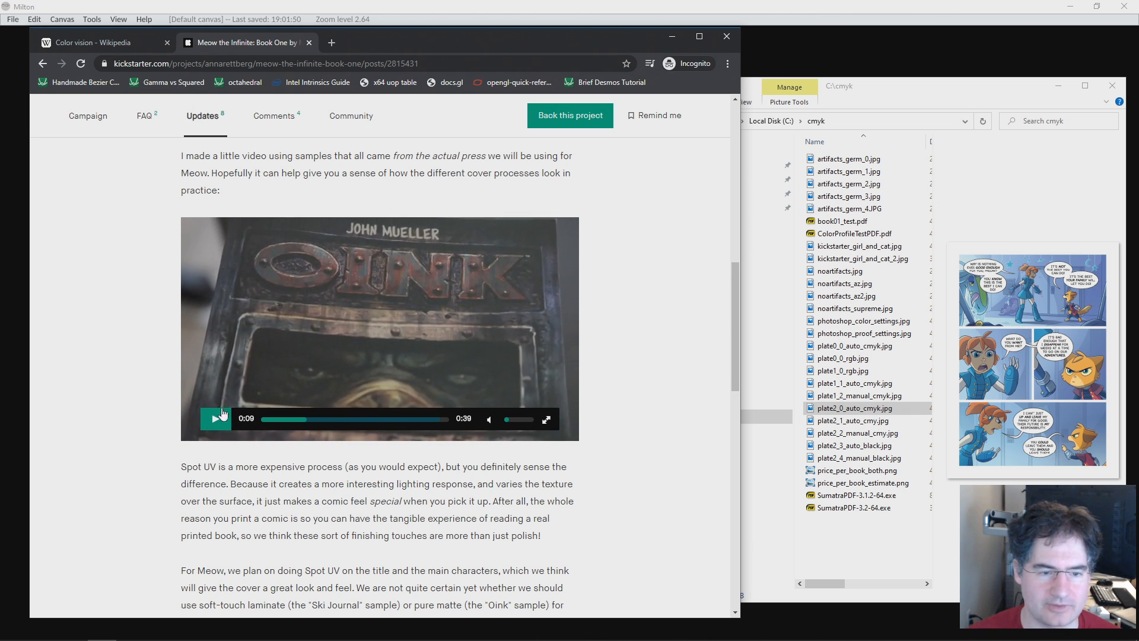
pyautogui.moveTo(590, 278)
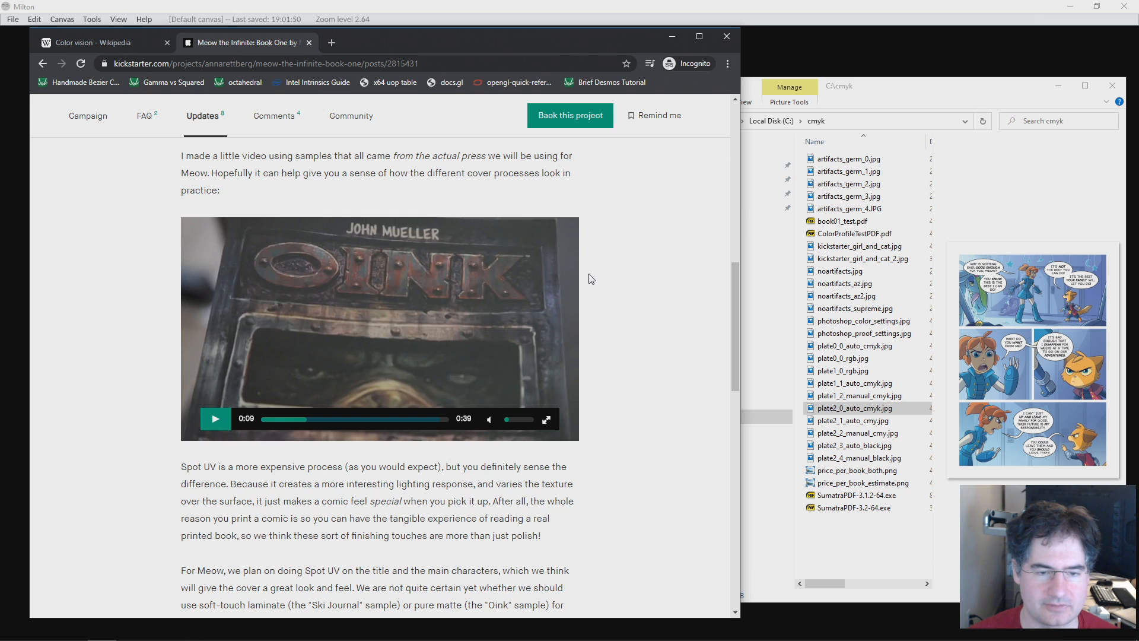
pyautogui.moveTo(250, 230)
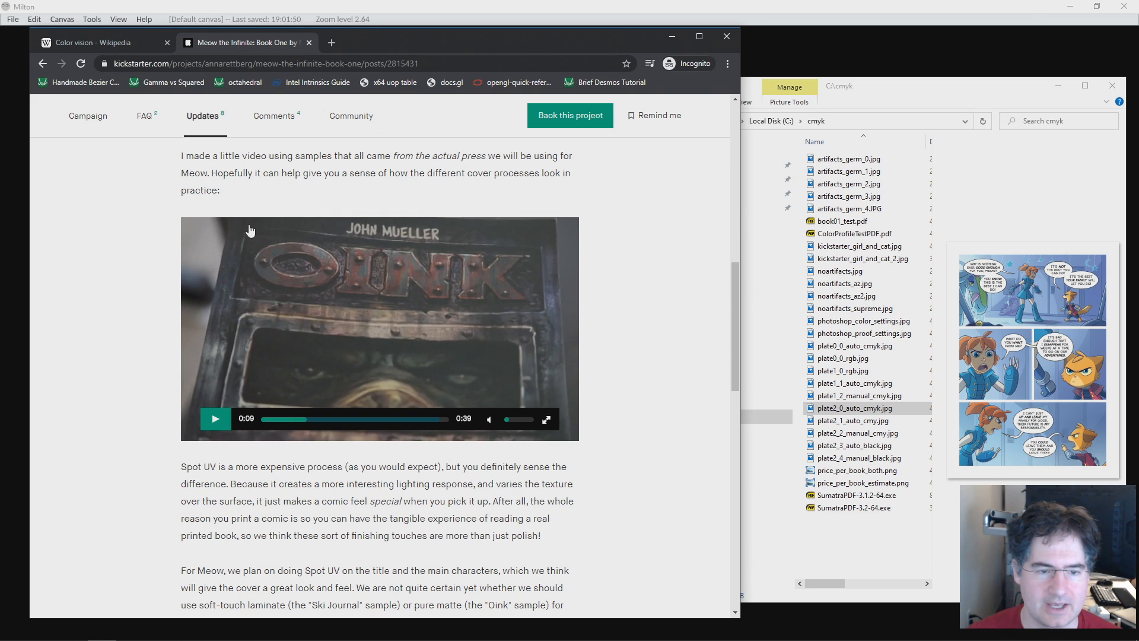
pyautogui.moveTo(458, 300)
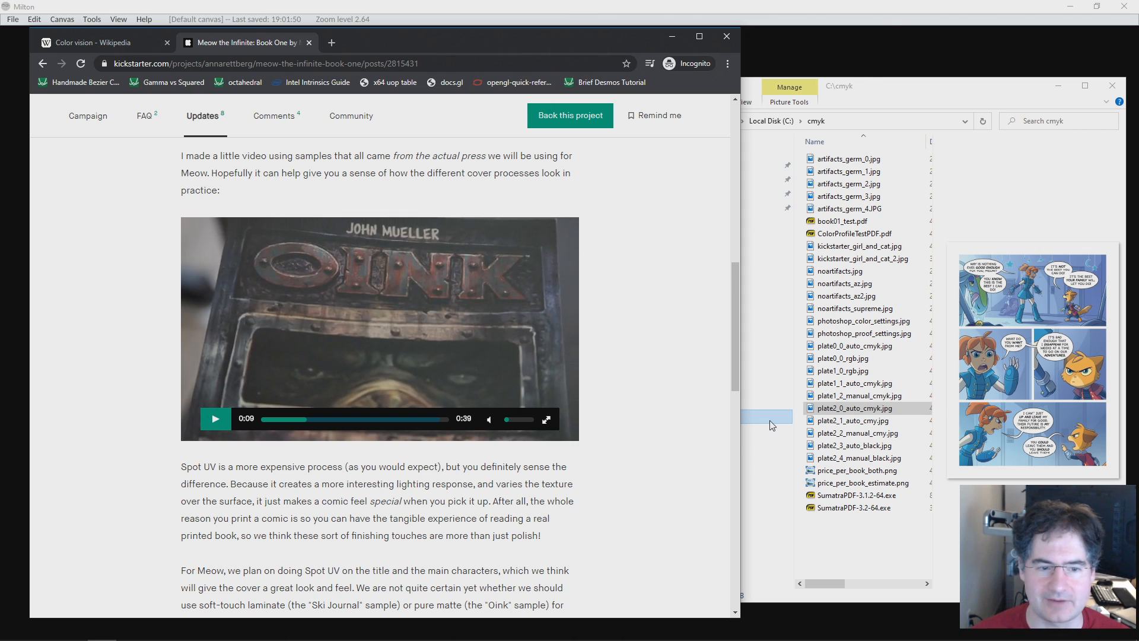
# Scrub the cover video back to its start, ahead to 0:11, then rest at 0:09 on the Oink close-up.
pyautogui.click(215, 419)
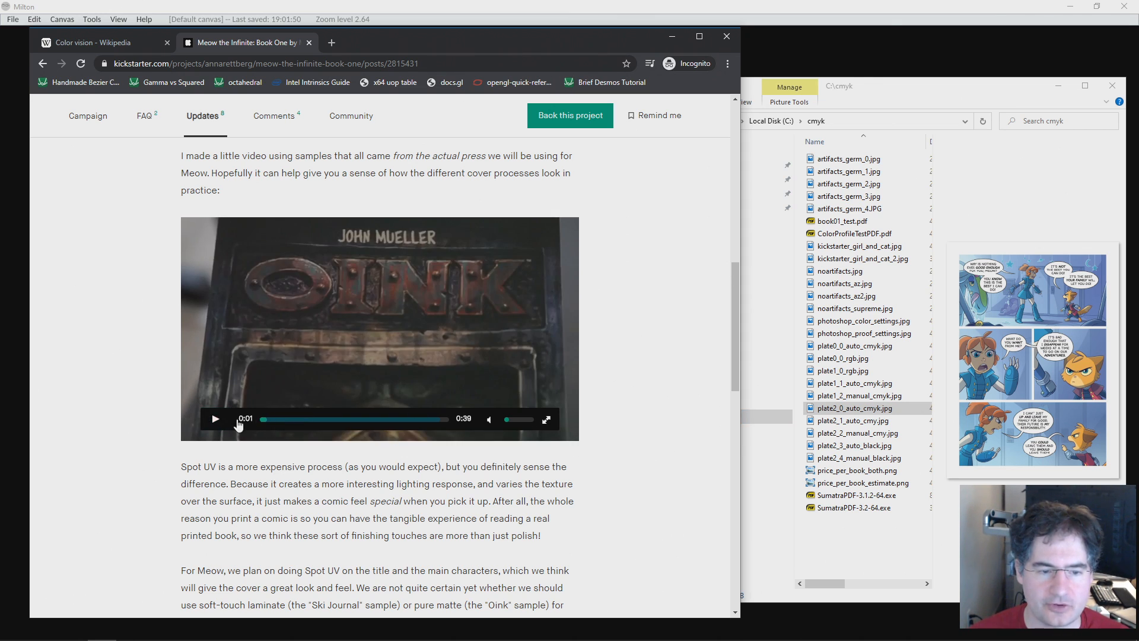
pyautogui.click(215, 419)
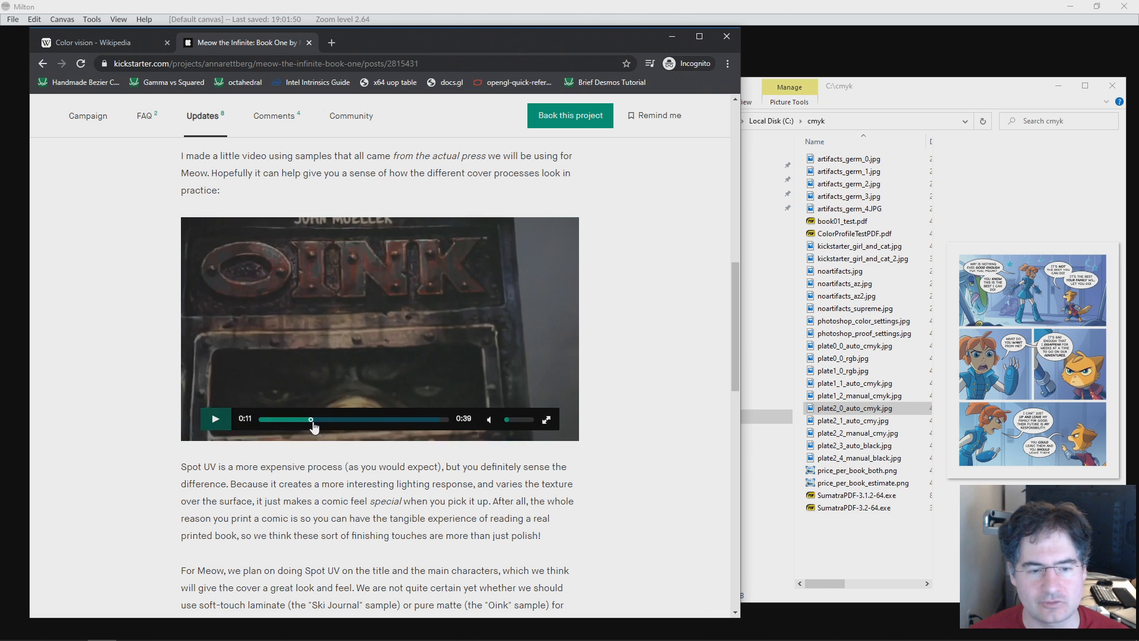
pyautogui.click(302, 419)
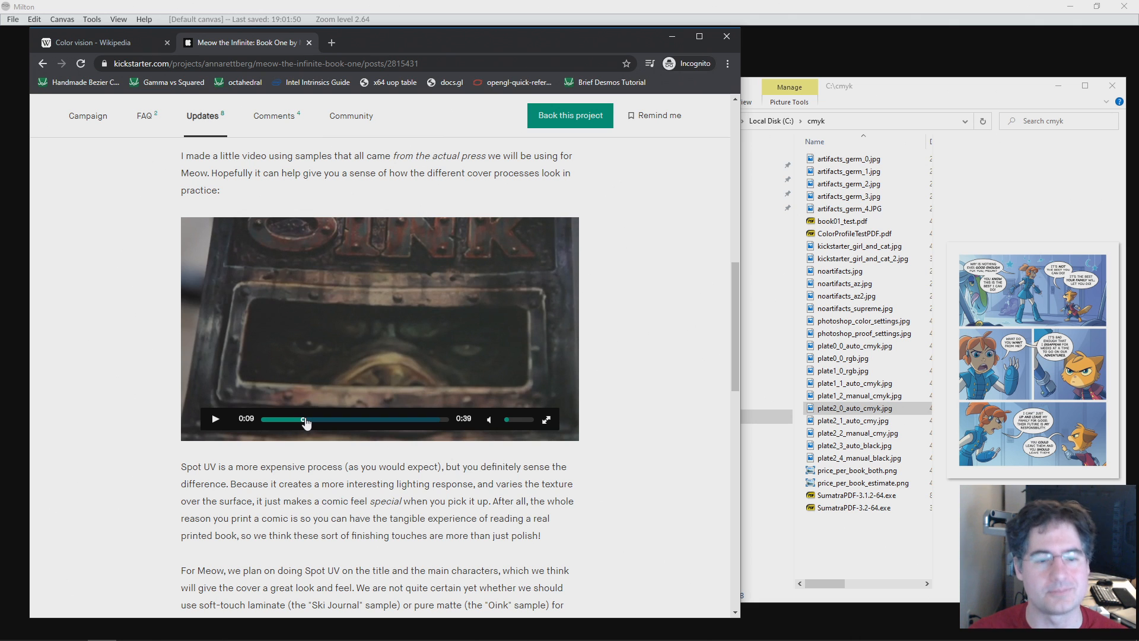
# Play on to the white glossy cover footage and pause at 0:23 on the Mass Effect cover.
pyautogui.click(215, 419)
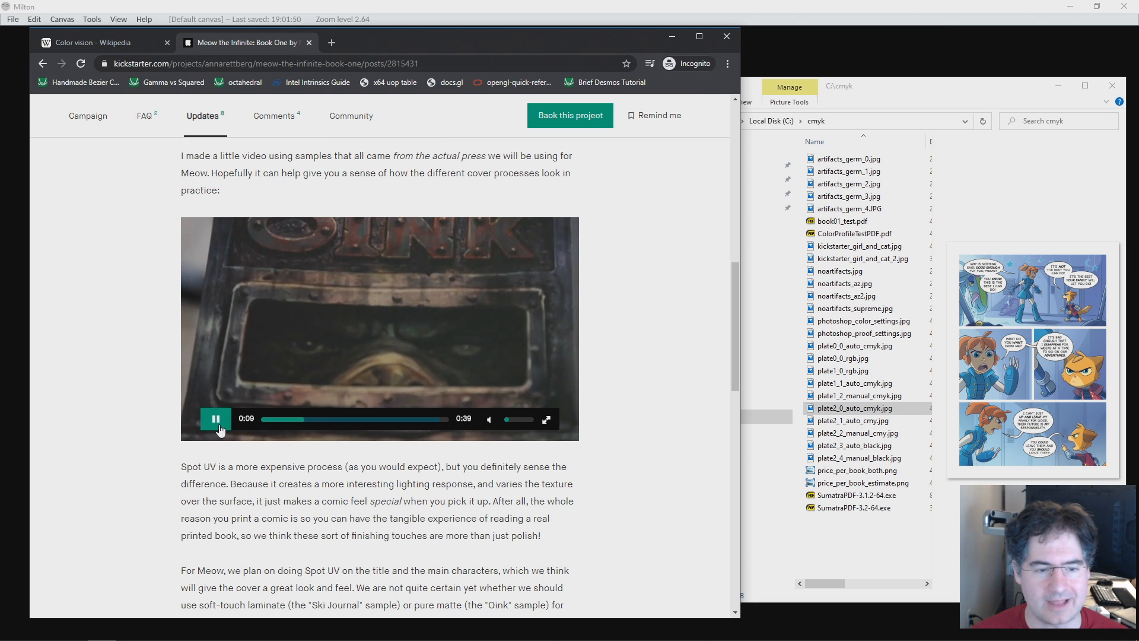
pyautogui.moveTo(360, 358)
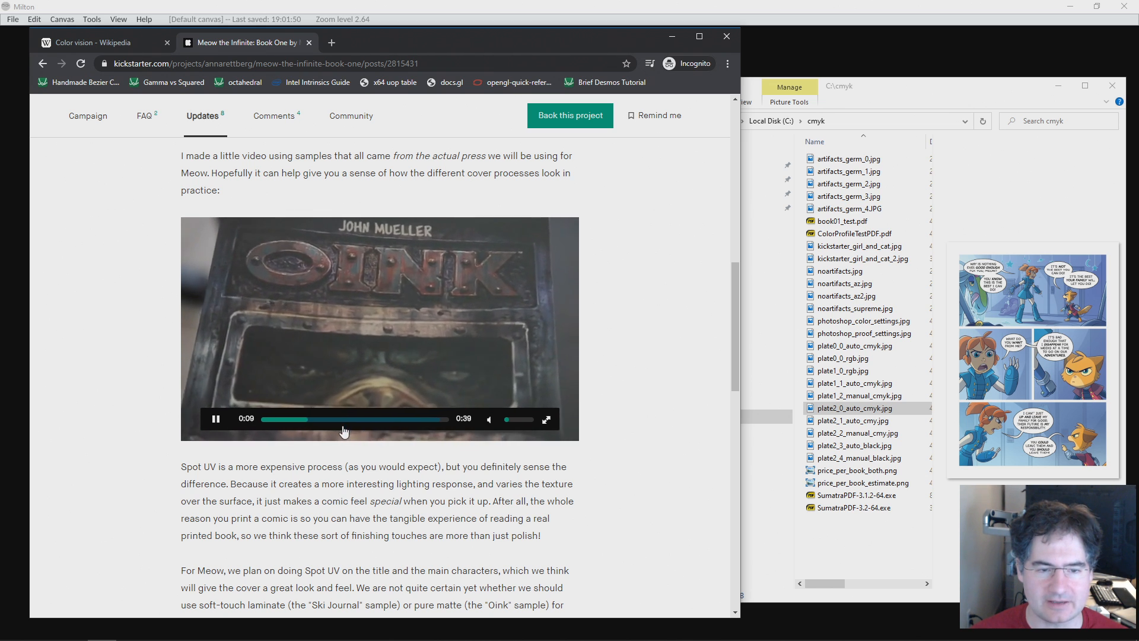
pyautogui.click(339, 419)
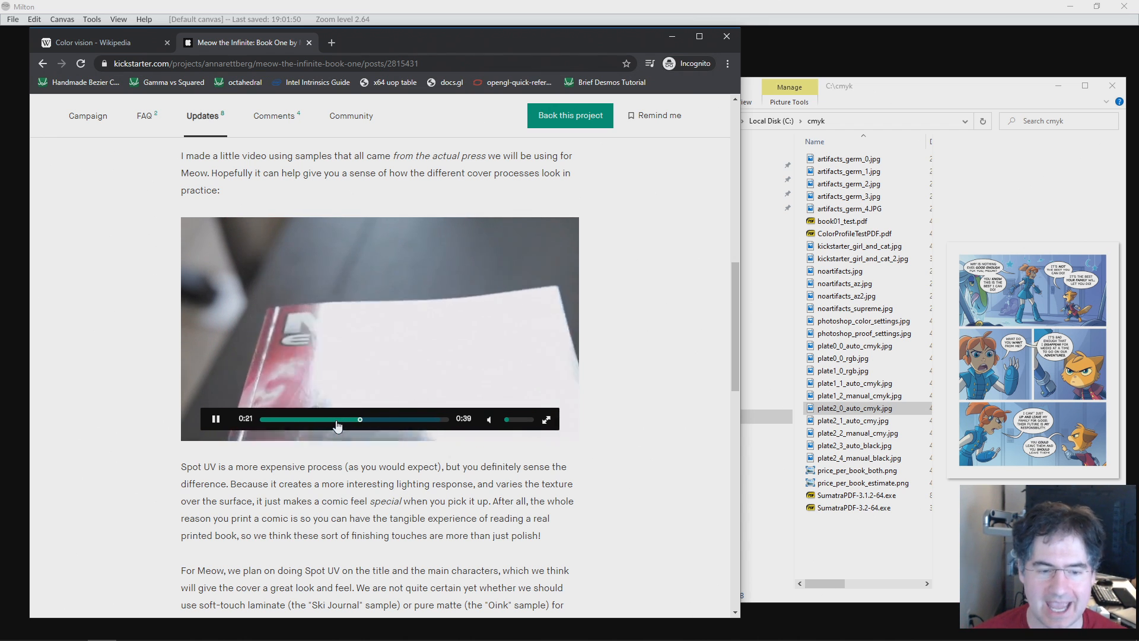
pyautogui.click(215, 419)
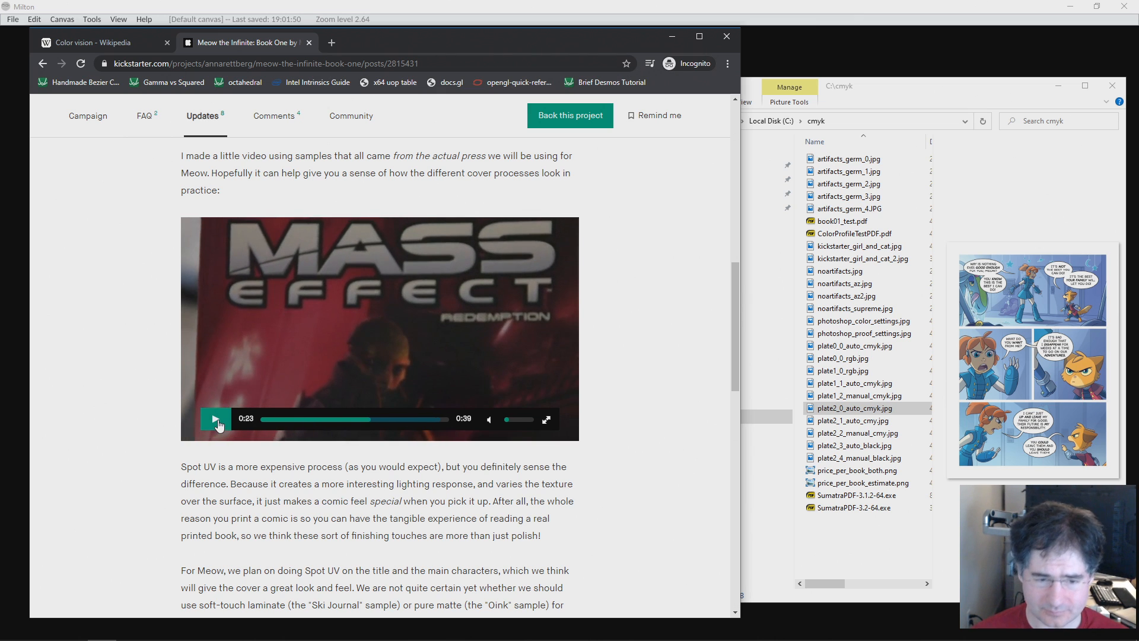
pyautogui.moveTo(216, 419)
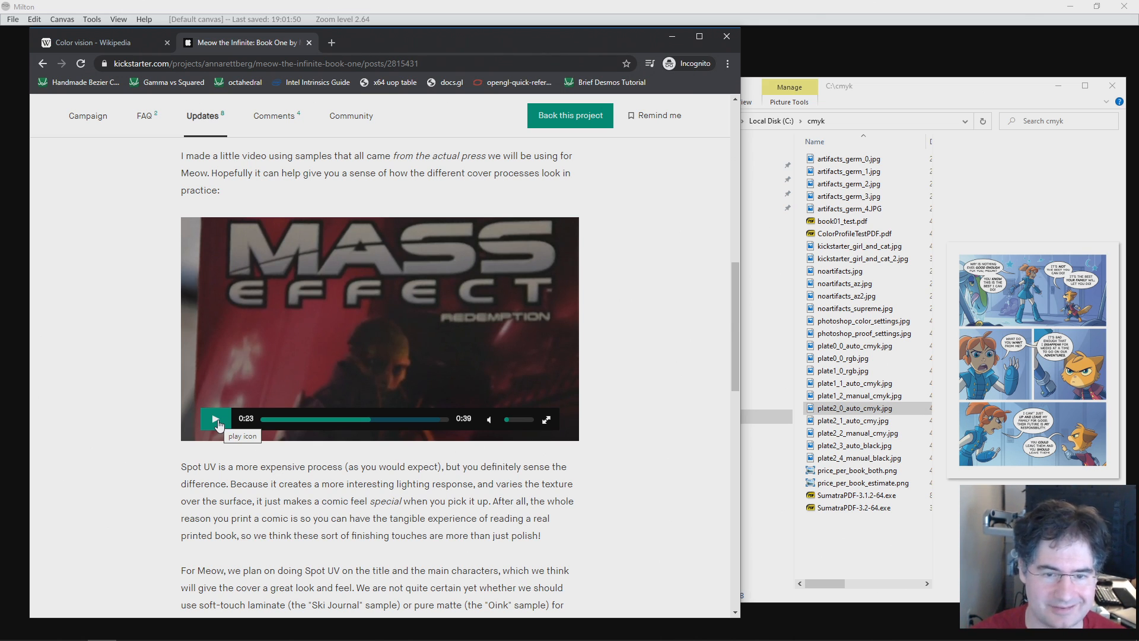
pyautogui.moveTo(302, 393)
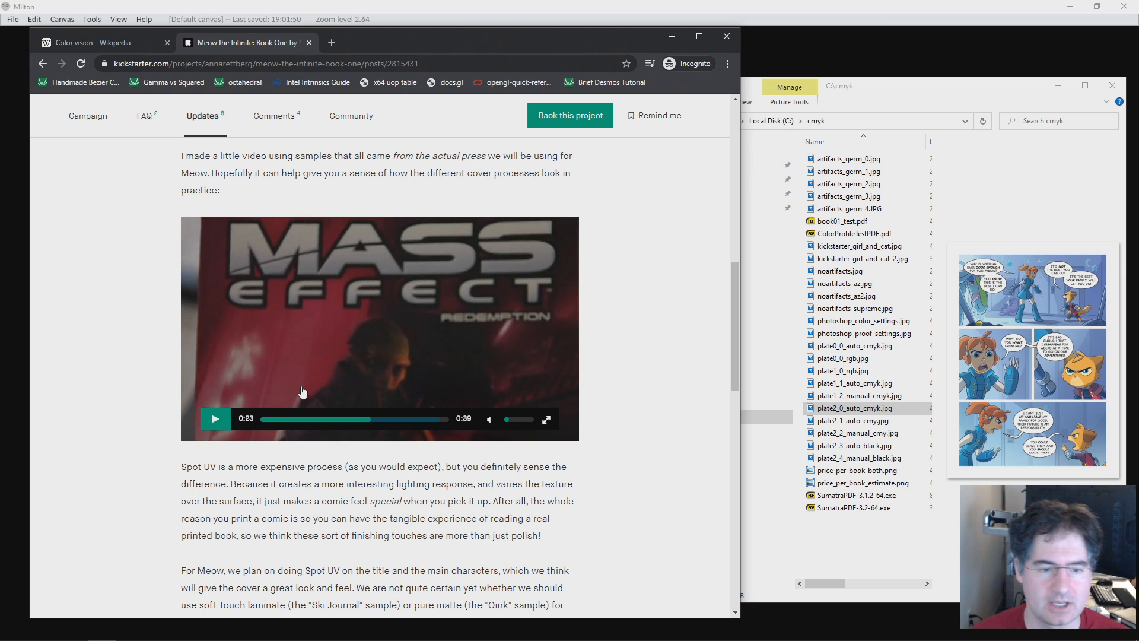
pyautogui.click(215, 418)
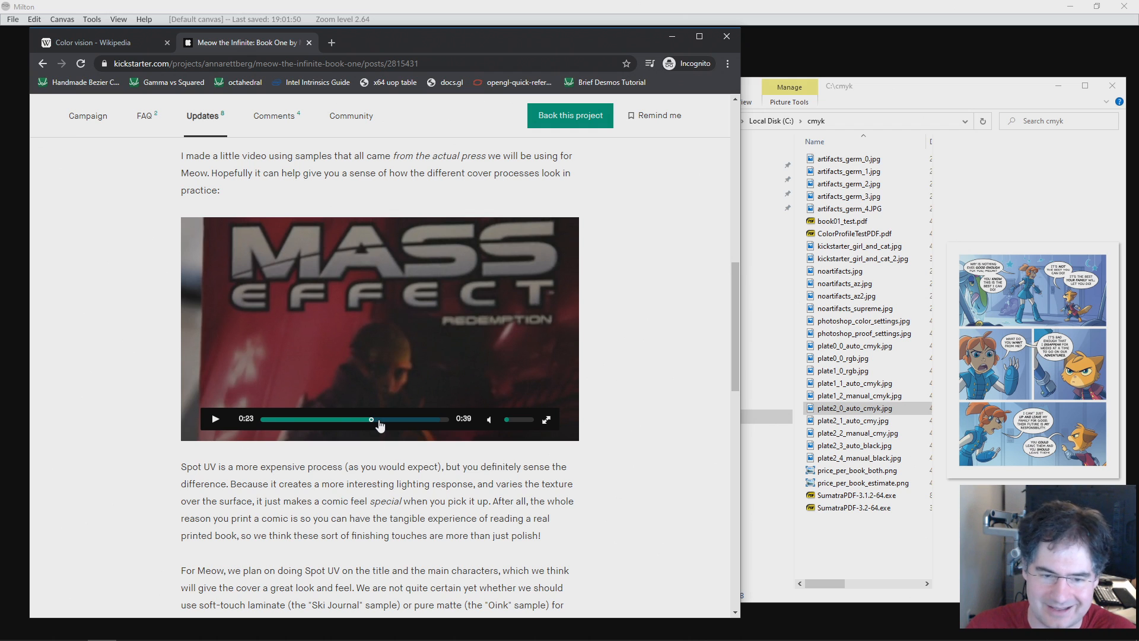
pyautogui.moveTo(305, 322)
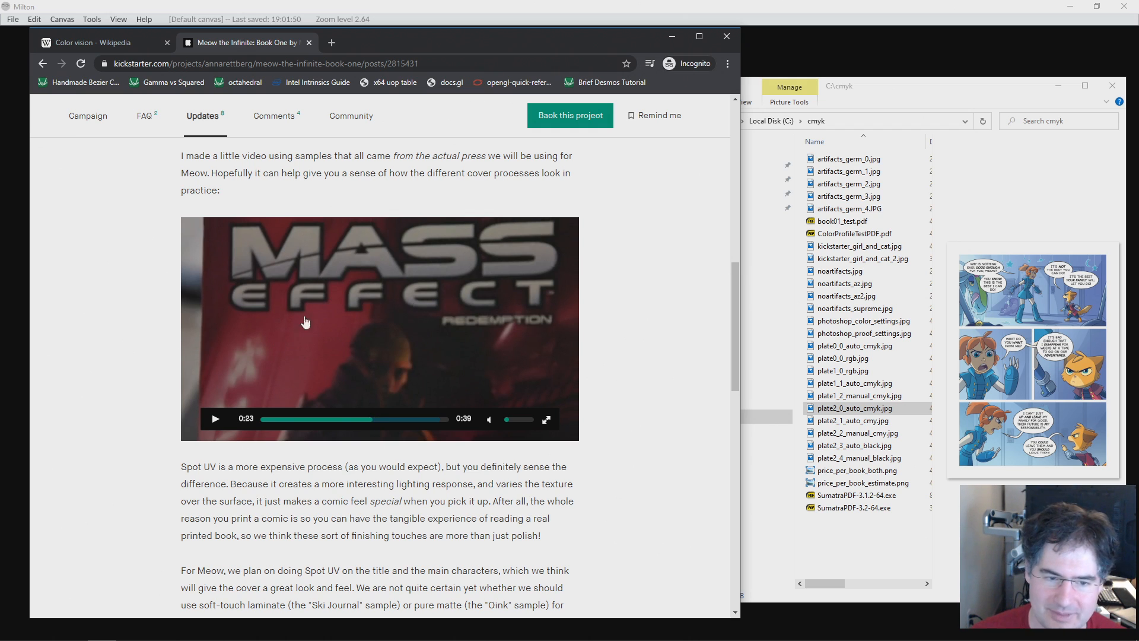
pyautogui.moveTo(317, 344)
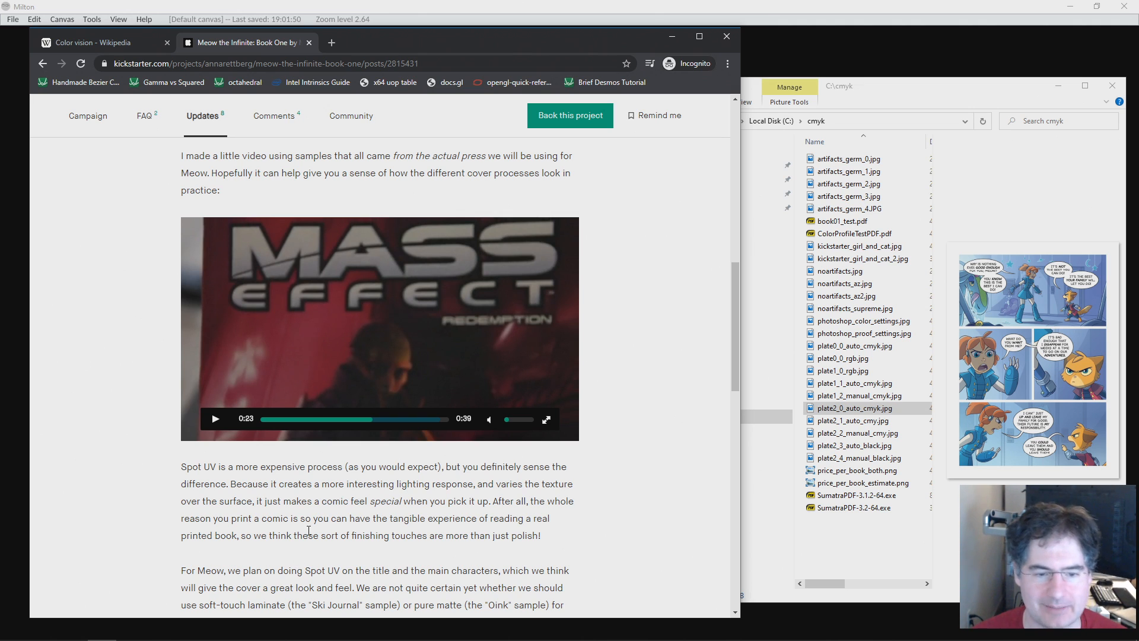
pyautogui.moveTo(447, 500)
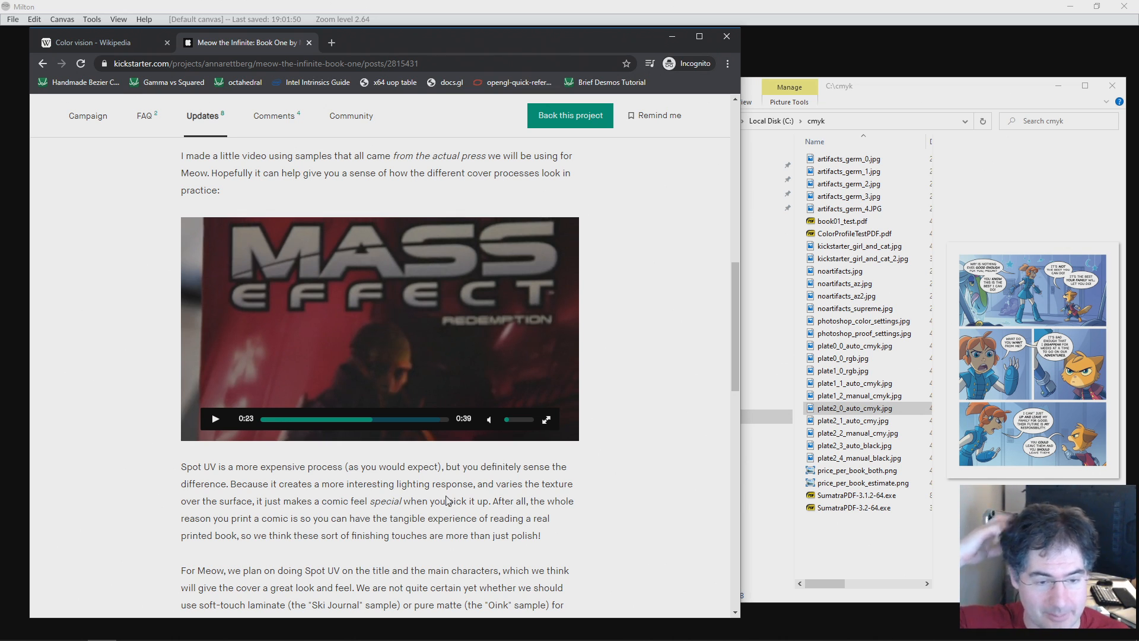
pyautogui.moveTo(297, 316)
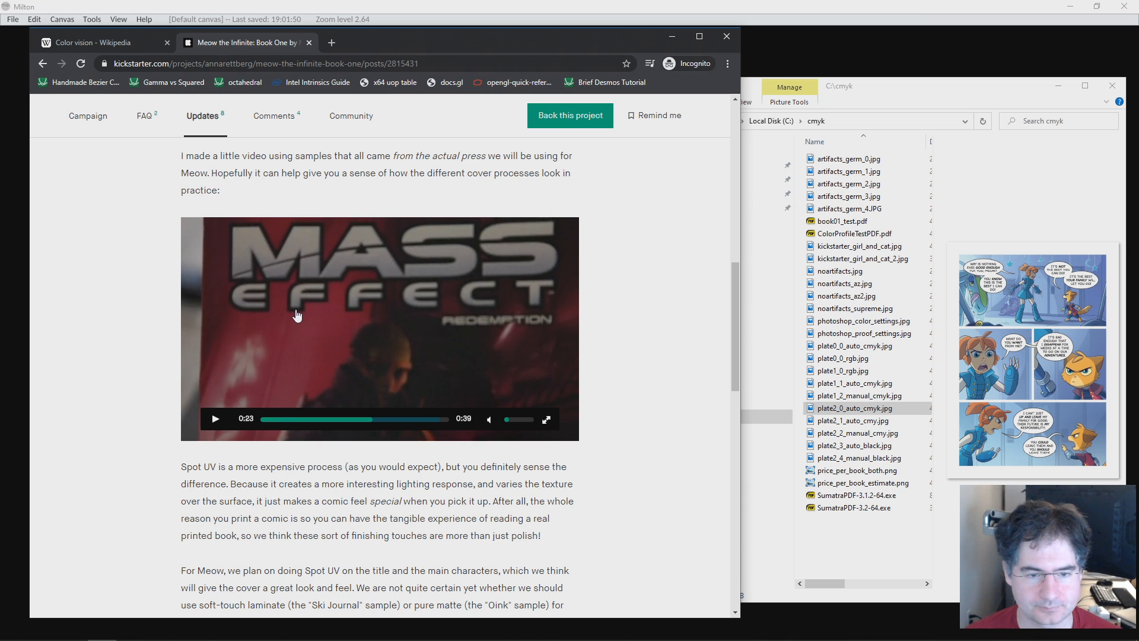
pyautogui.moveTo(399, 438)
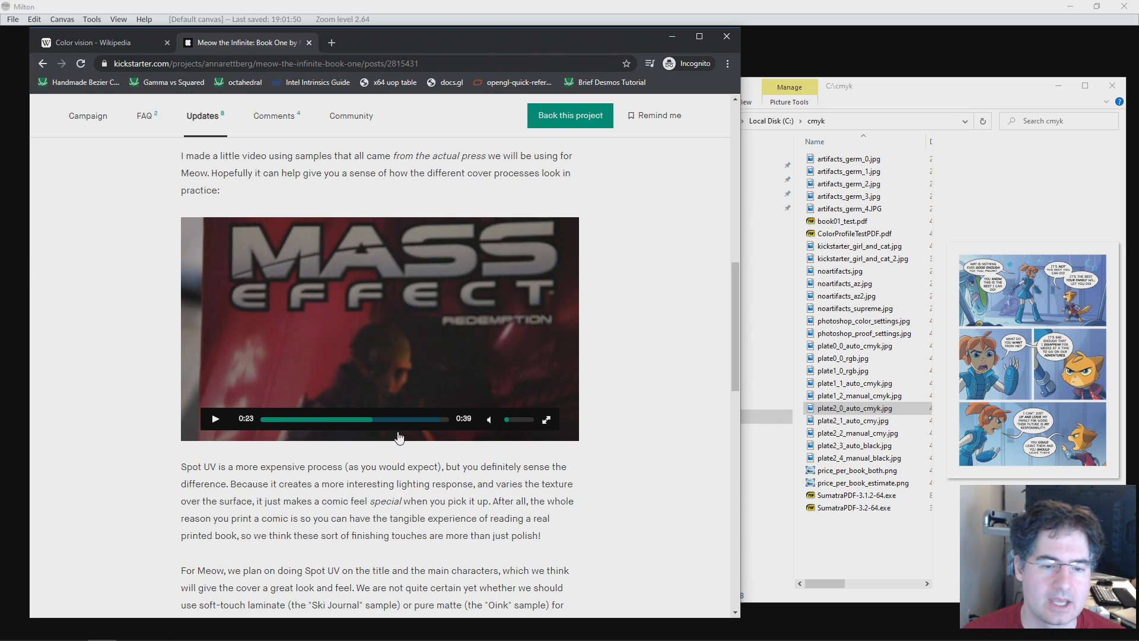
# Seek to about 0:30, watch the Ski Journal spot-UV cover footage and pause at 0:37.
pyautogui.click(403, 418)
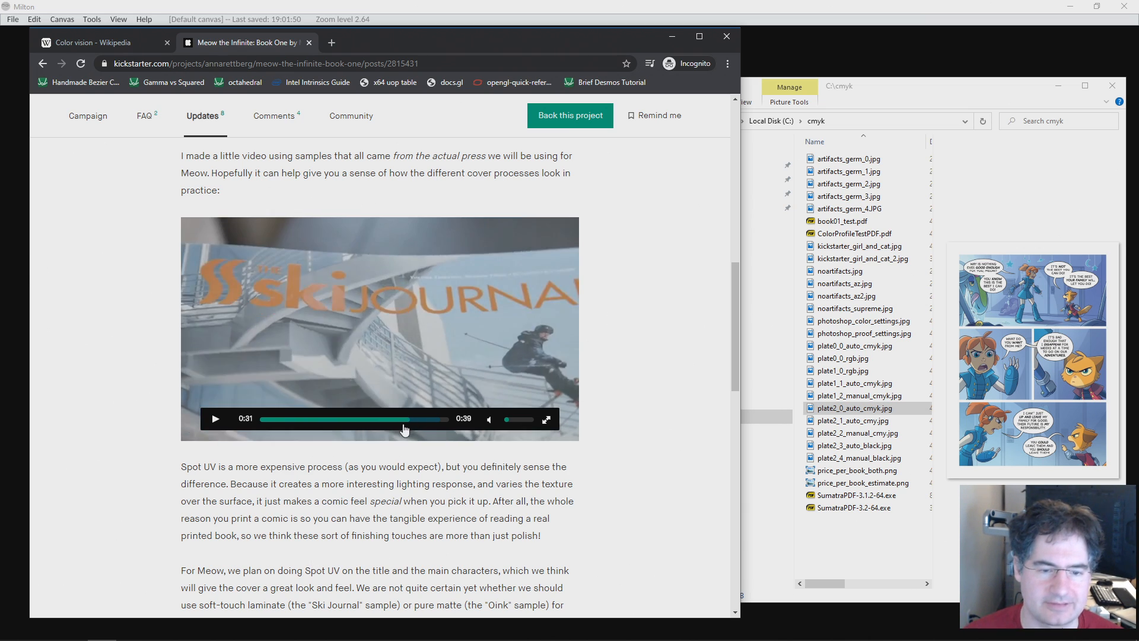
pyautogui.click(380, 419)
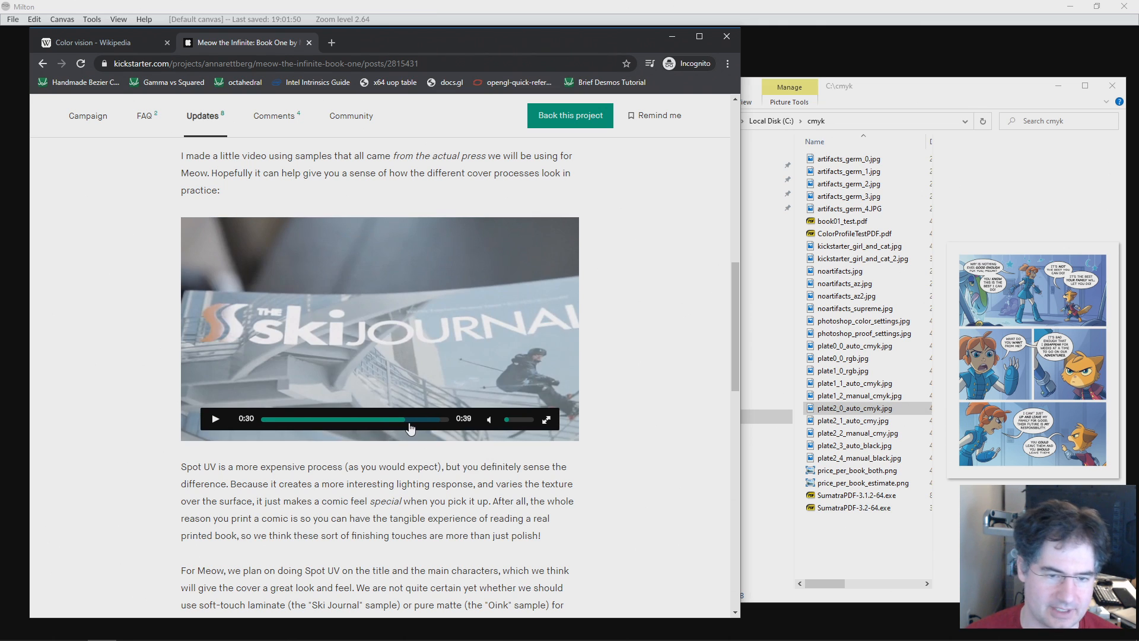
pyautogui.moveTo(170, 283)
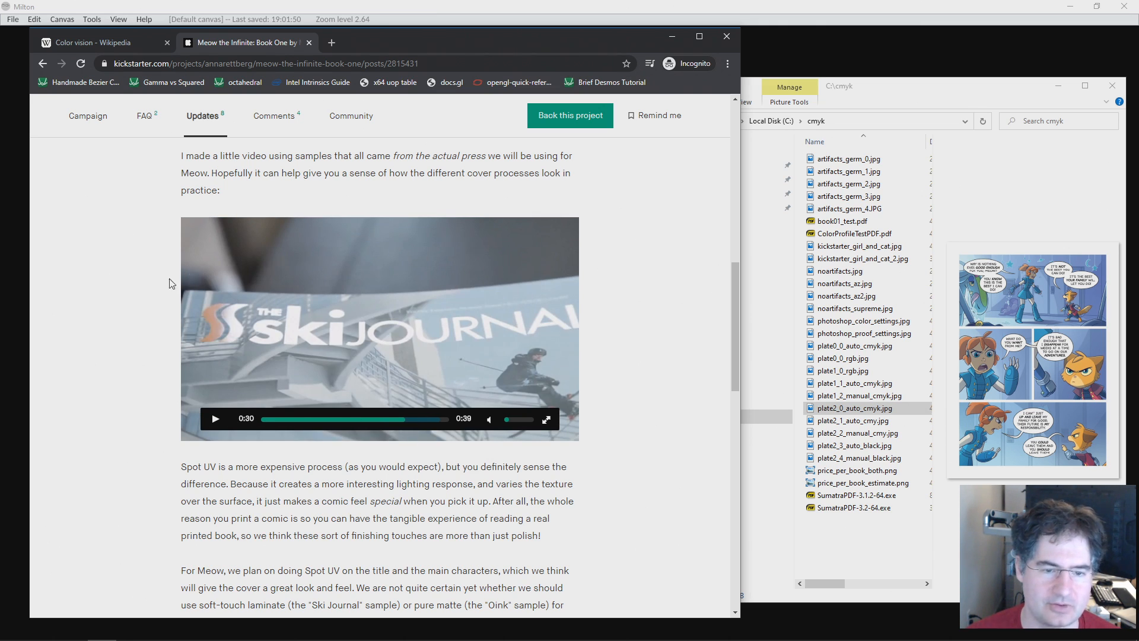
pyautogui.click(214, 418)
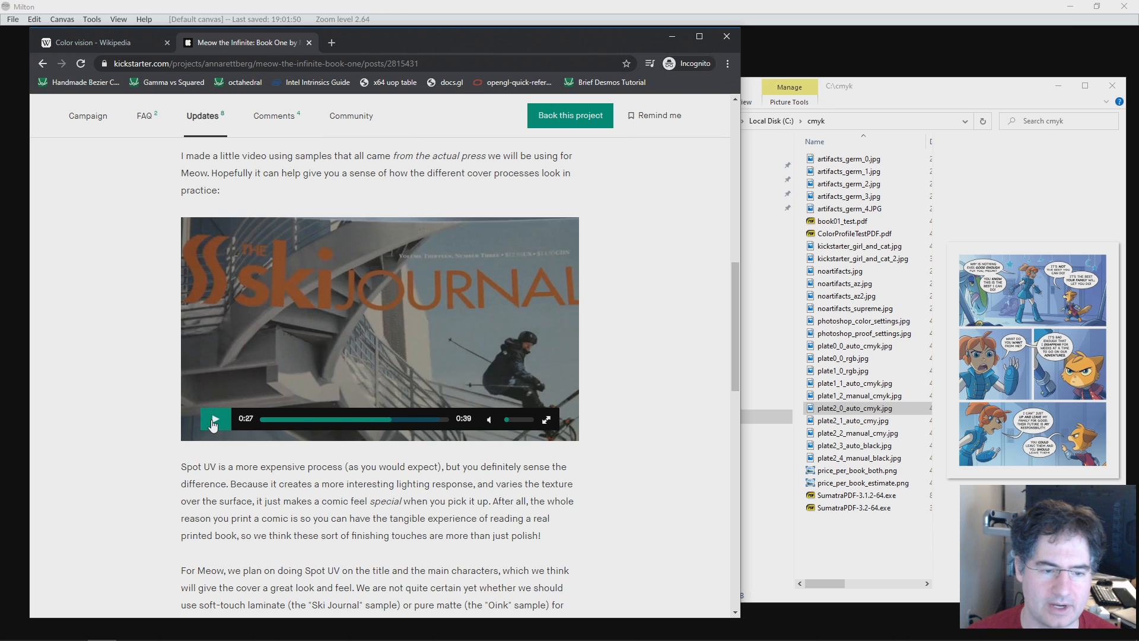
pyautogui.click(215, 419)
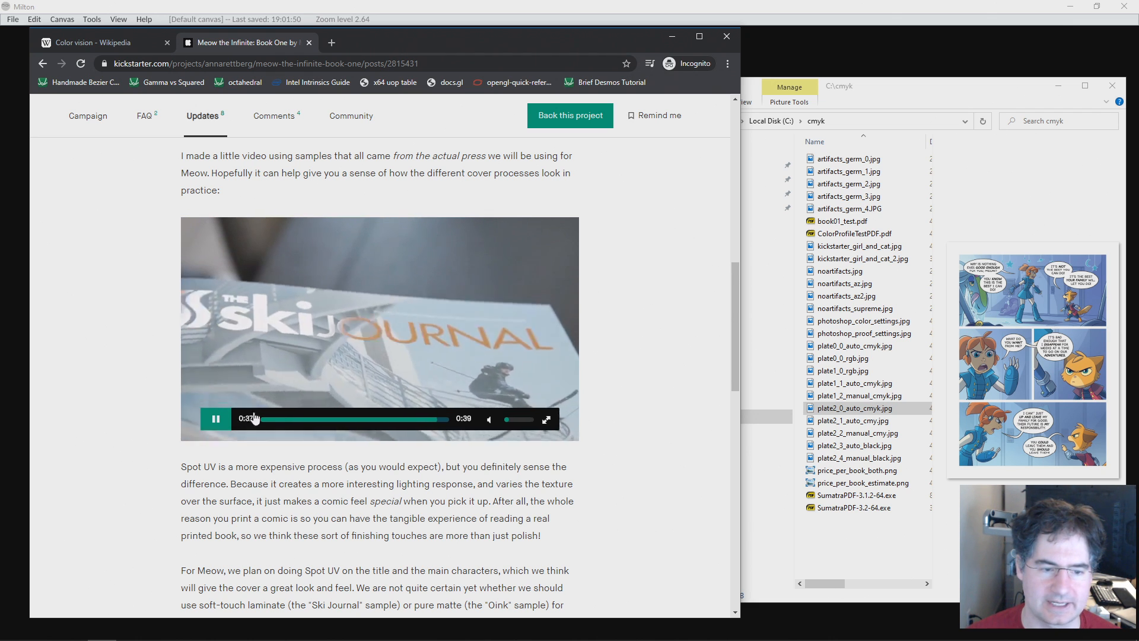
pyautogui.click(214, 419)
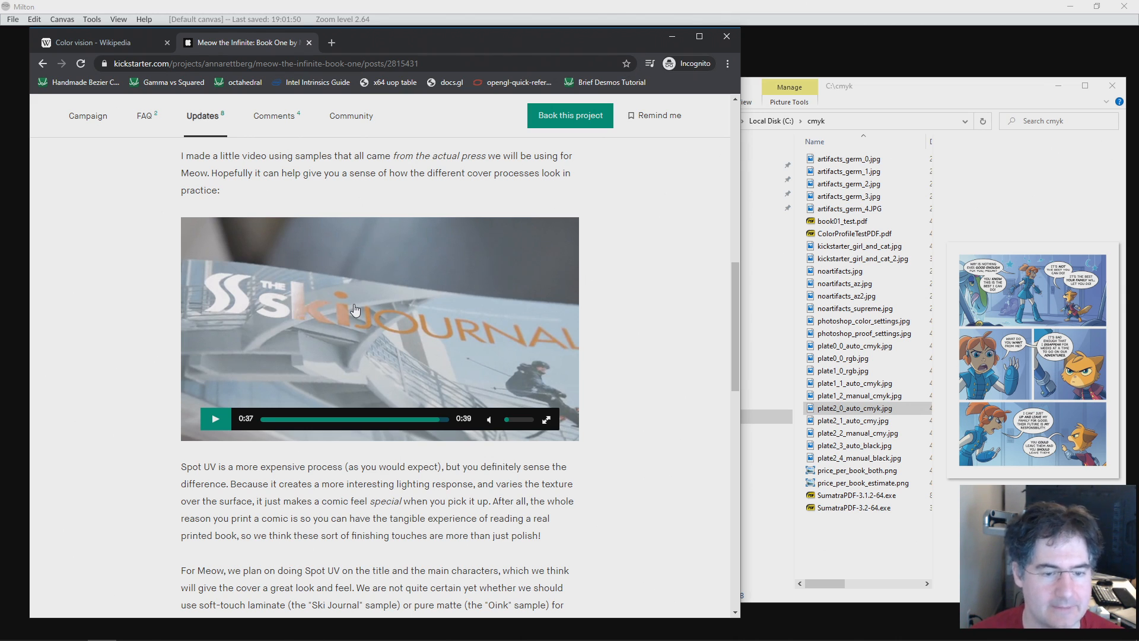
# Revisit the glossy Mass Effect close-up around 0:18-0:21, then return to the Ski Journal cover at 0:32.
pyautogui.click(362, 419)
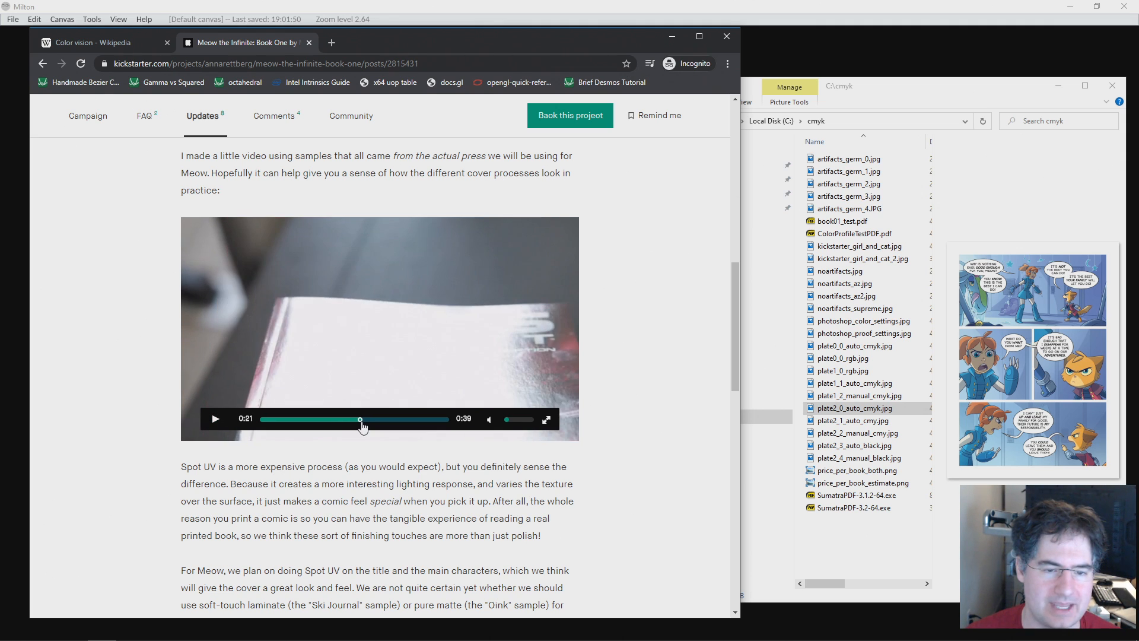
pyautogui.moveTo(480, 369)
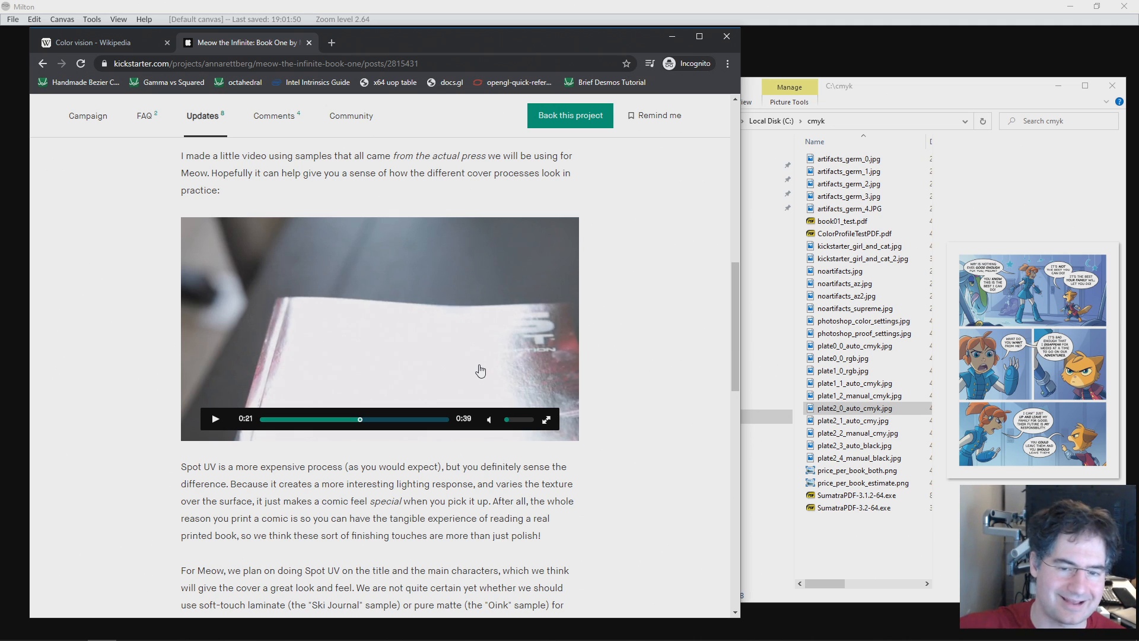
pyautogui.moveTo(367, 393)
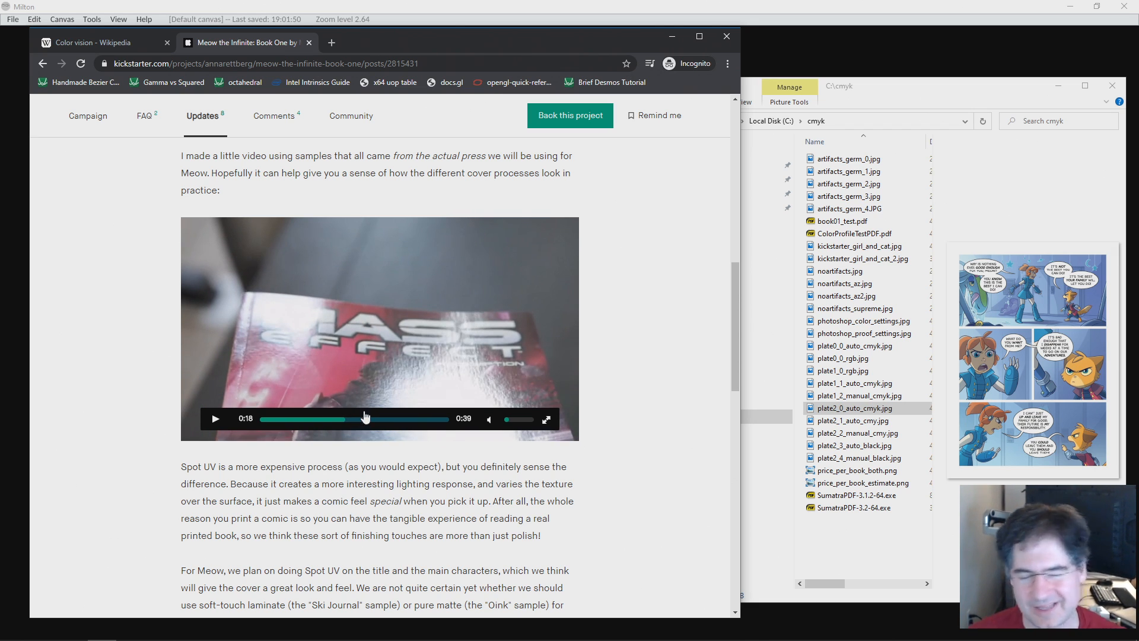
pyautogui.click(379, 418)
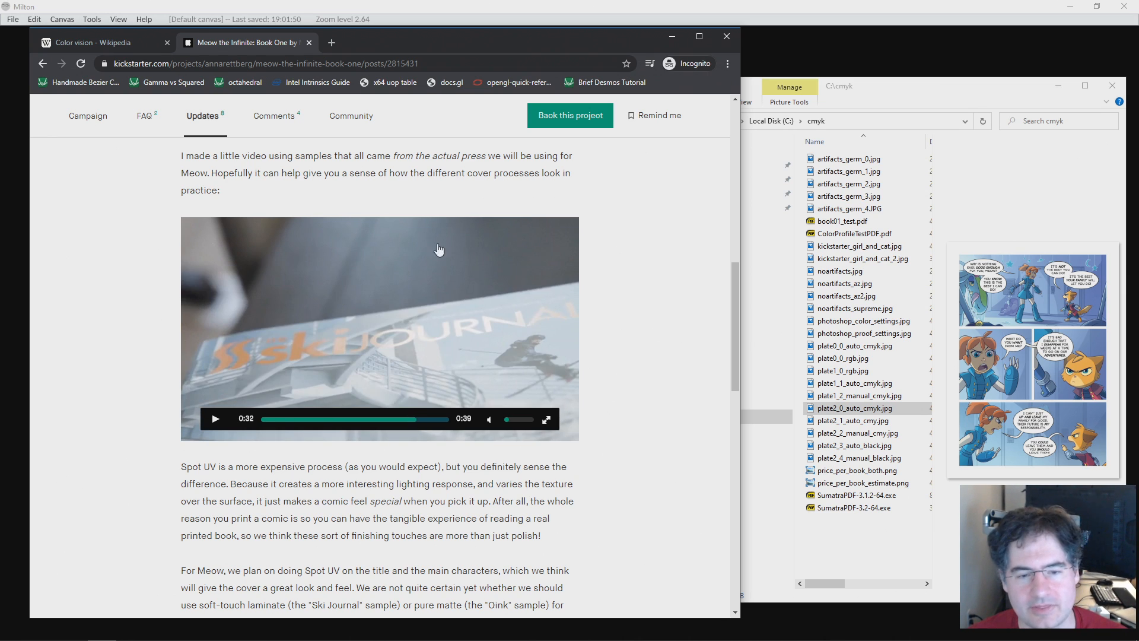
pyautogui.moveTo(405, 516)
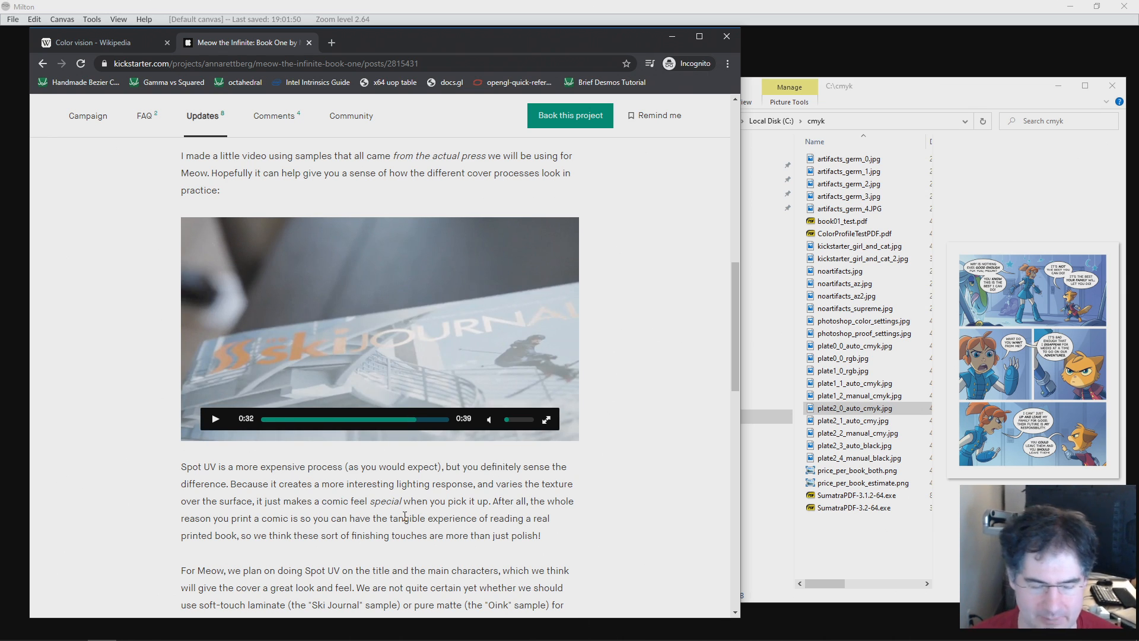